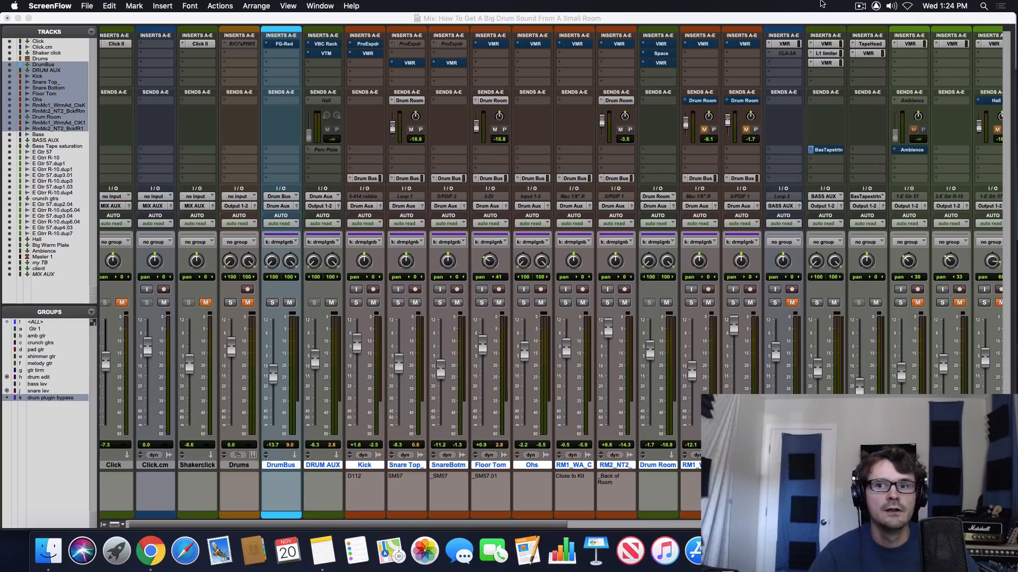
pyautogui.moveTo(480, 55)
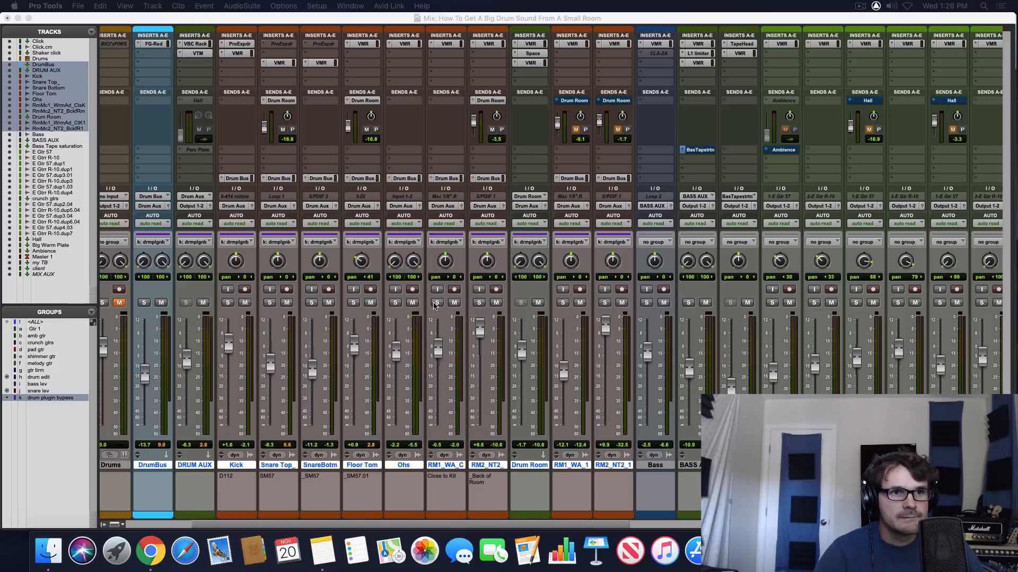
# Solo the close room mic and check its Virtual Mix Rack, then solo RM2_NT2
pyautogui.click(436, 302)
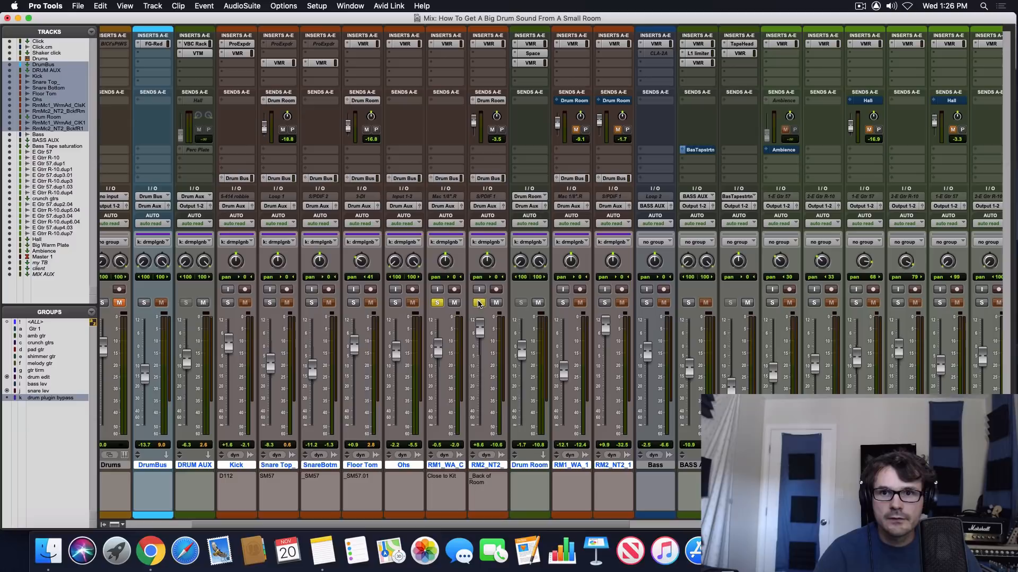
pyautogui.click(479, 303)
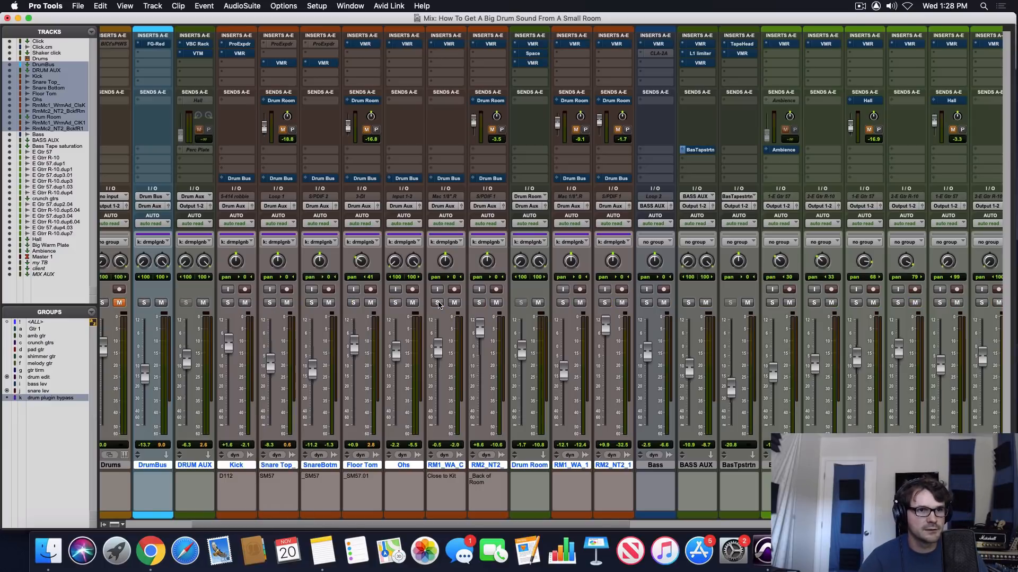
pyautogui.click(436, 304)
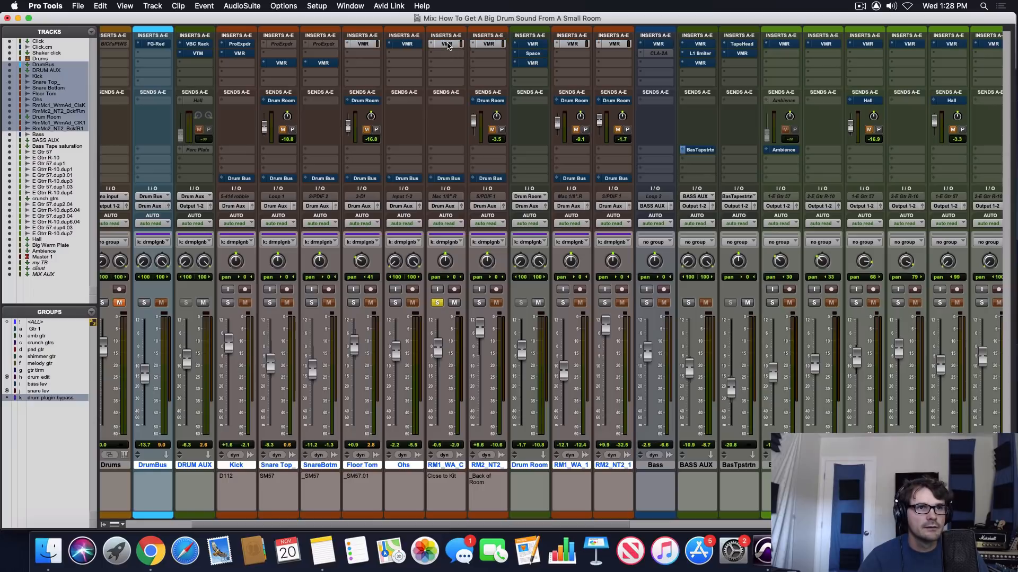
pyautogui.click(446, 43)
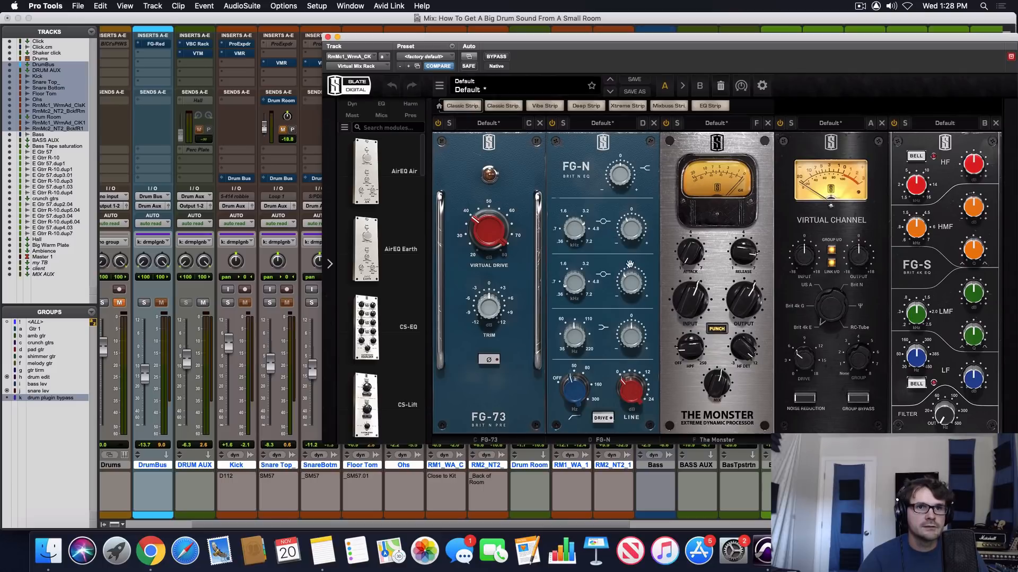
pyautogui.moveTo(734, 232)
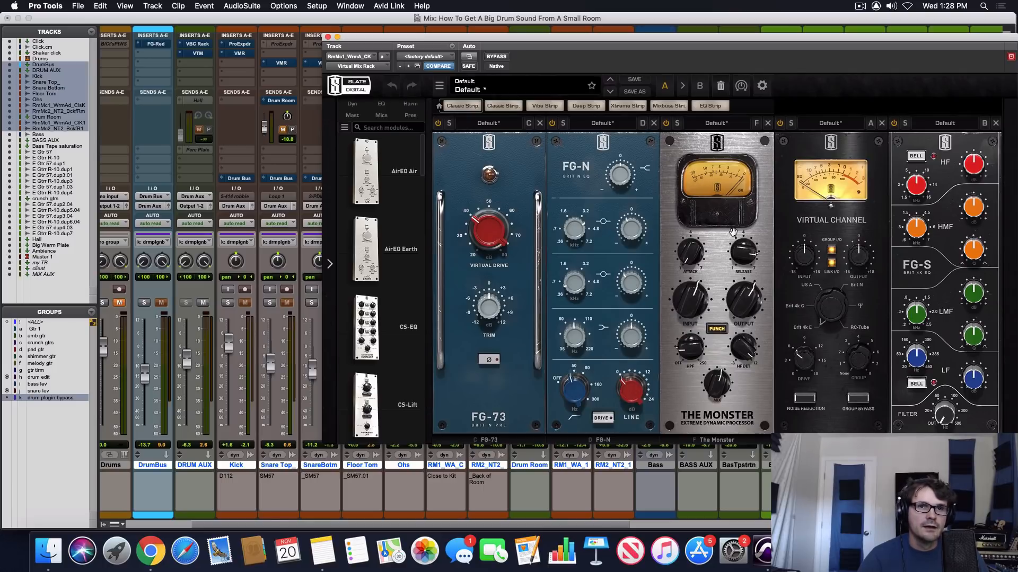
pyautogui.moveTo(726, 209)
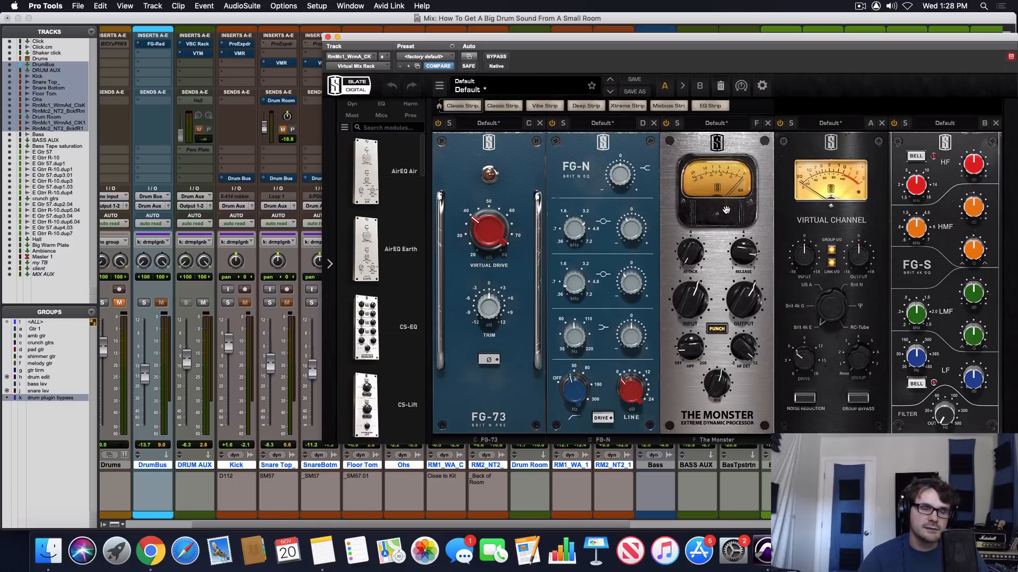
pyautogui.moveTo(725, 200)
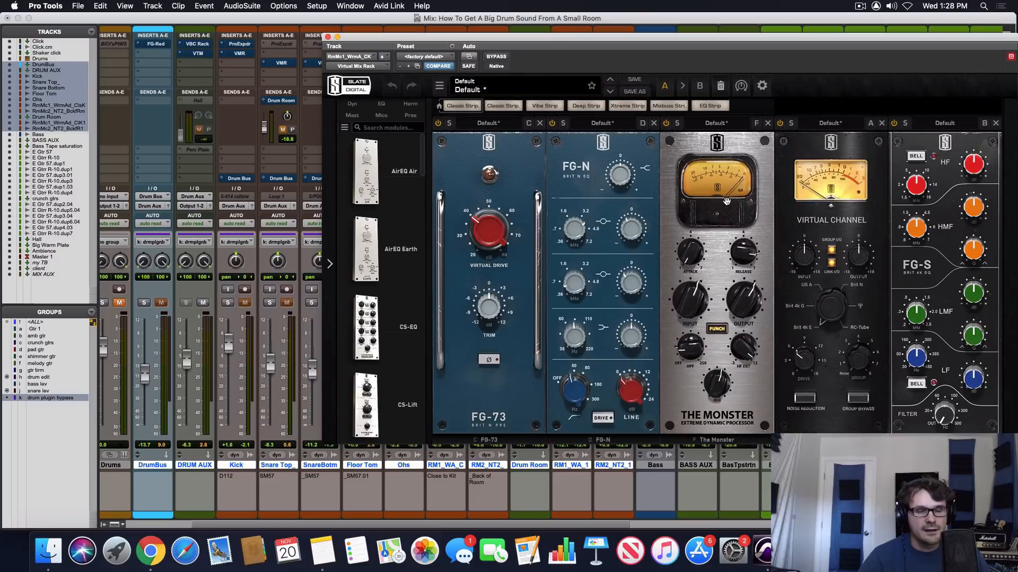
pyautogui.moveTo(680, 169)
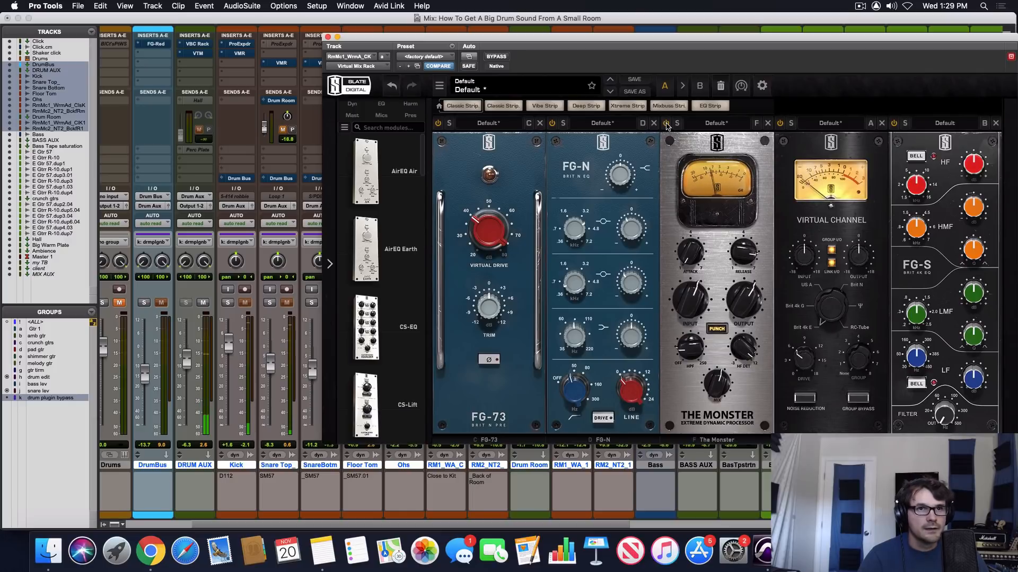
pyautogui.moveTo(718, 388)
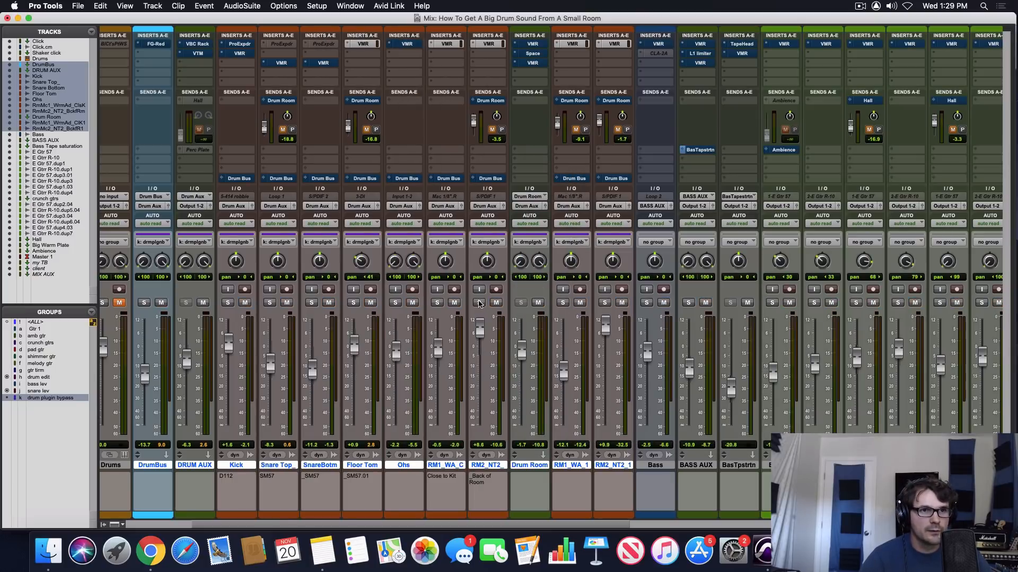
pyautogui.click(478, 303)
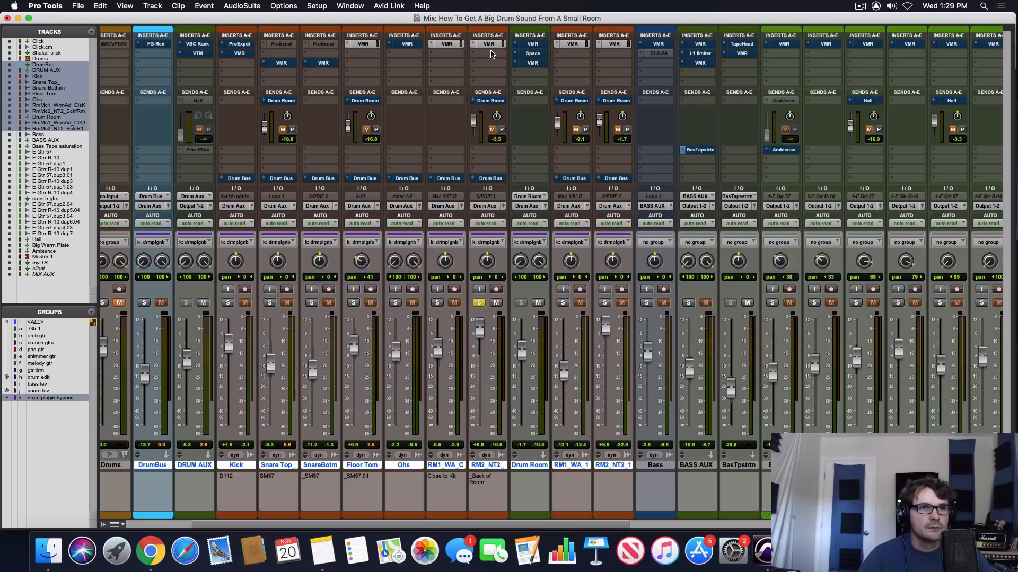
pyautogui.moveTo(490, 46)
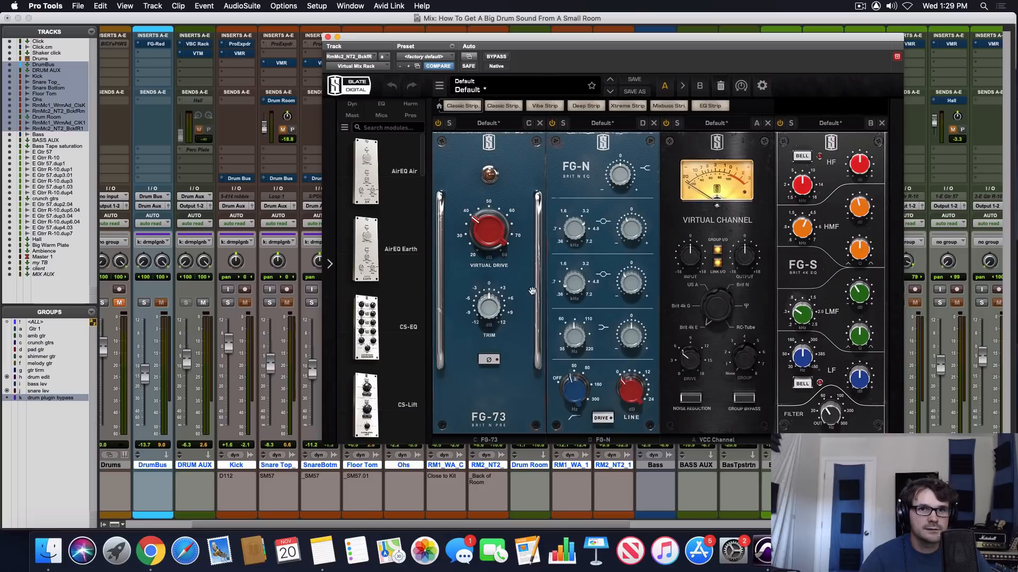
pyautogui.moveTo(768, 285)
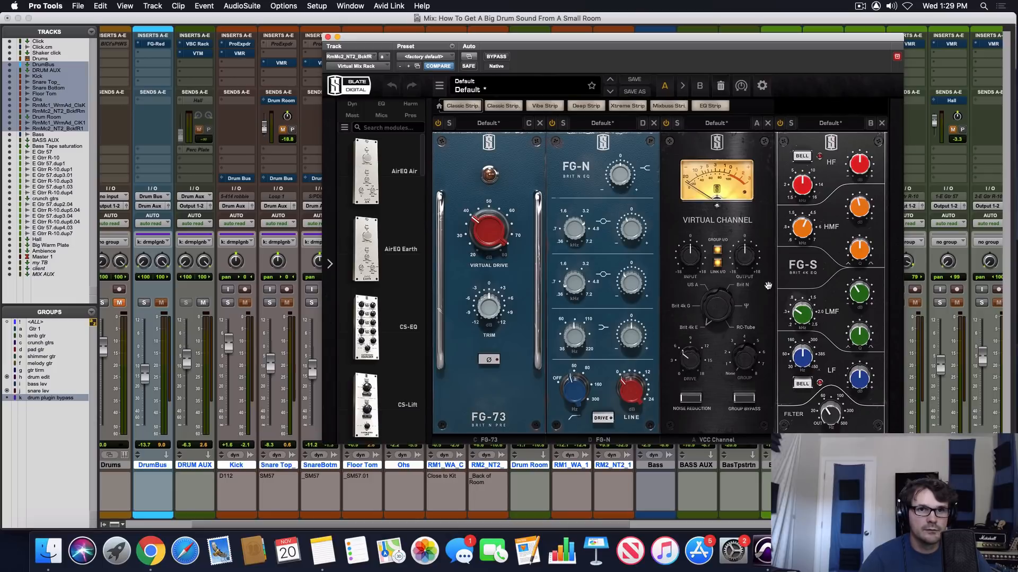
pyautogui.moveTo(431, 142)
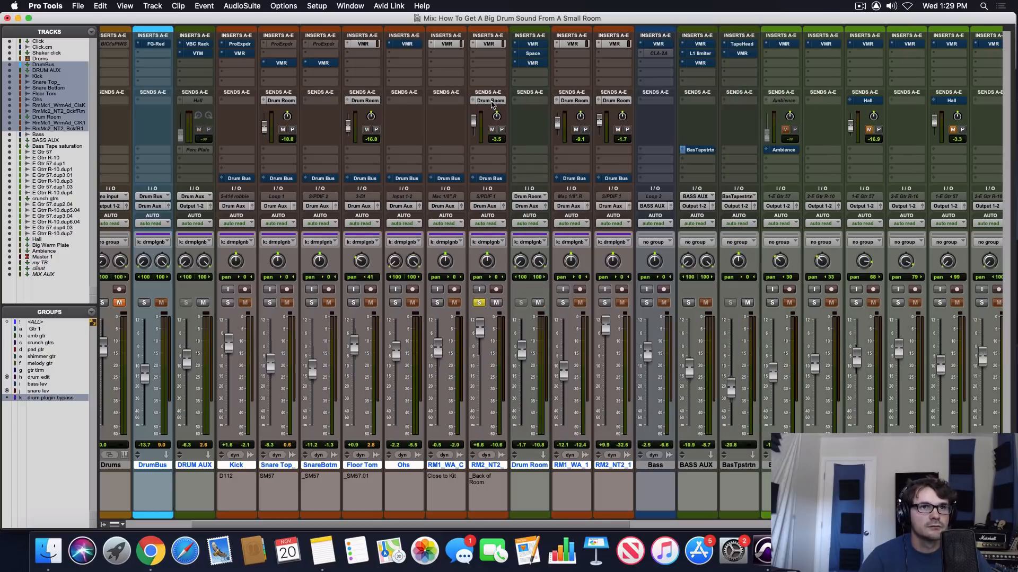
pyautogui.moveTo(536, 47)
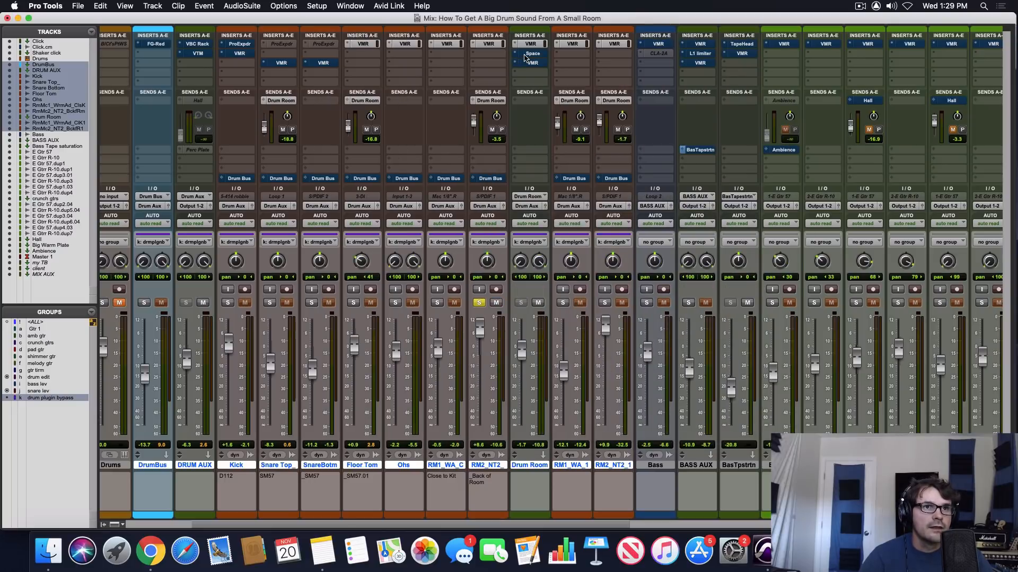
# Inspect and close the Drum Room bus's Space reverb, then close its mix rack
pyautogui.click(532, 53)
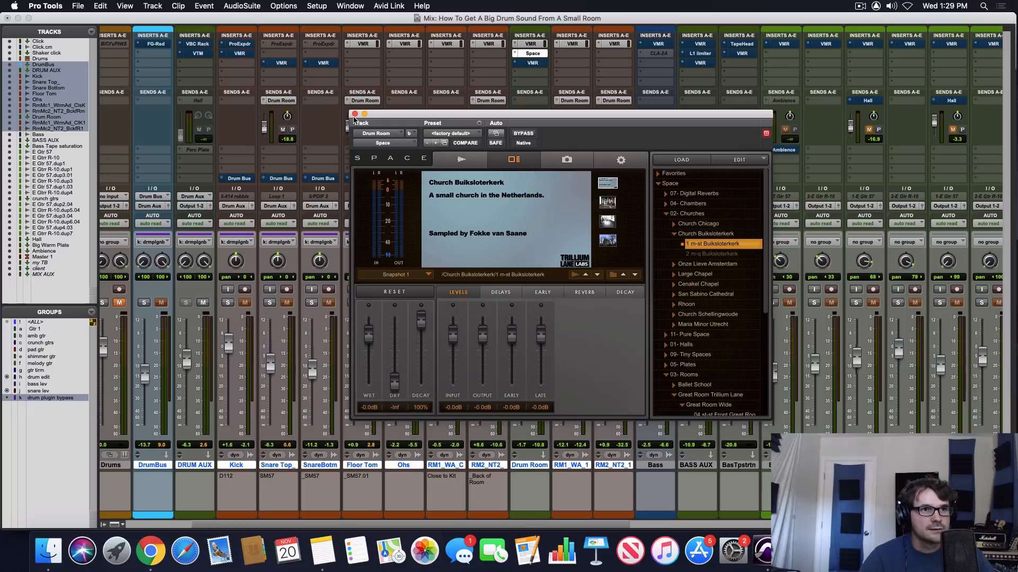
pyautogui.click(359, 122)
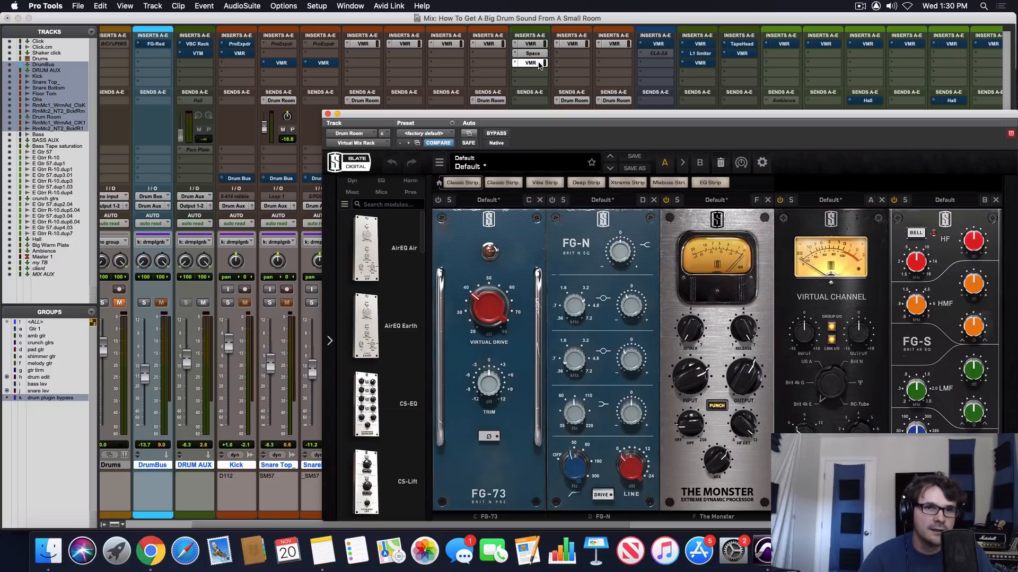
pyautogui.moveTo(747, 379)
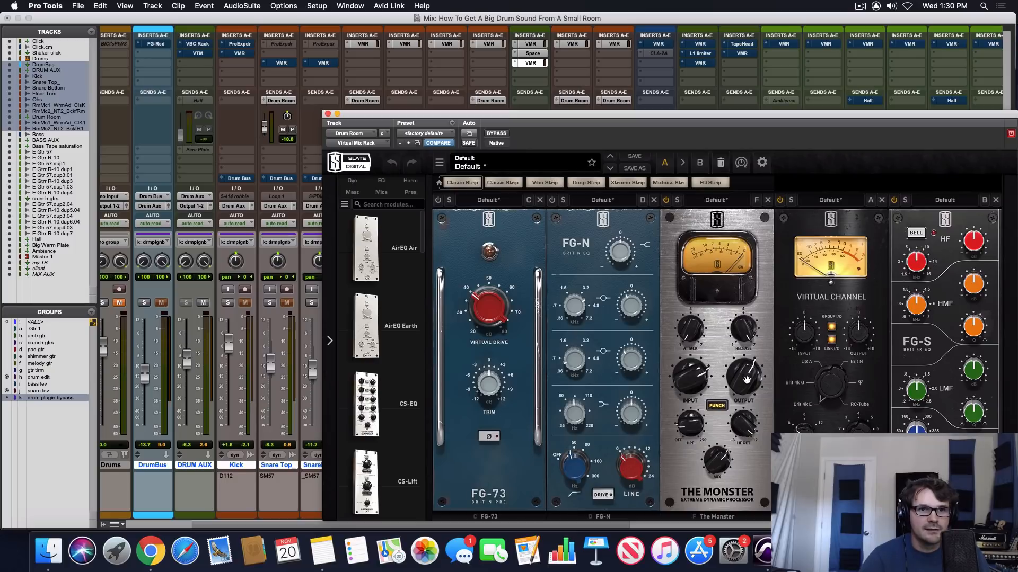
pyautogui.moveTo(706, 386)
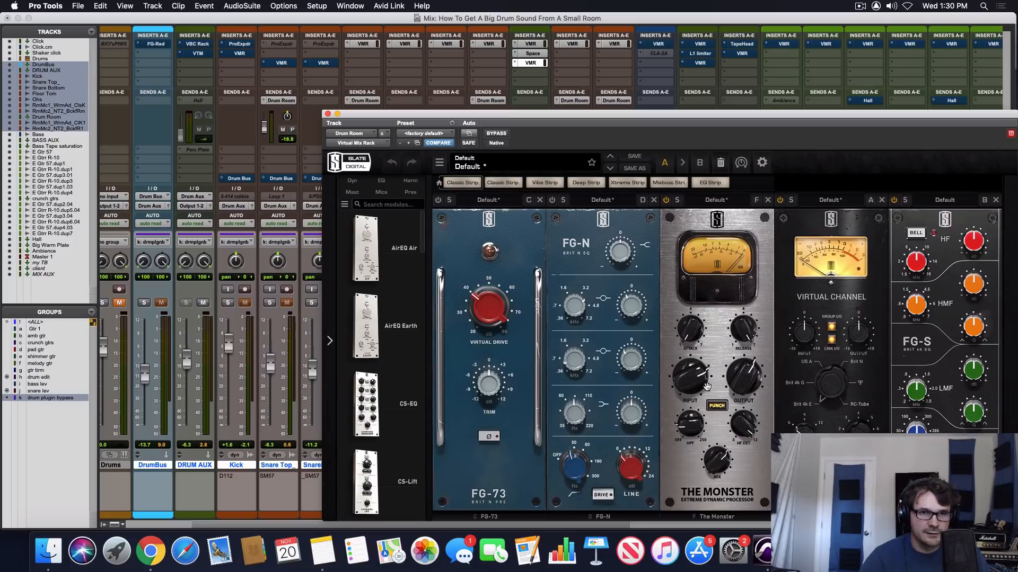
pyautogui.moveTo(717, 343)
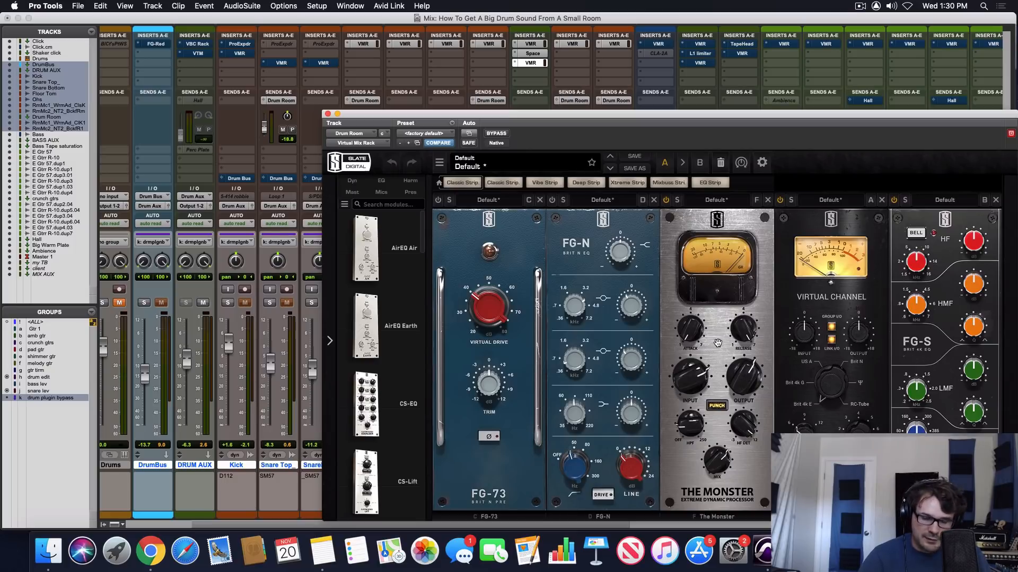
pyautogui.moveTo(722, 460)
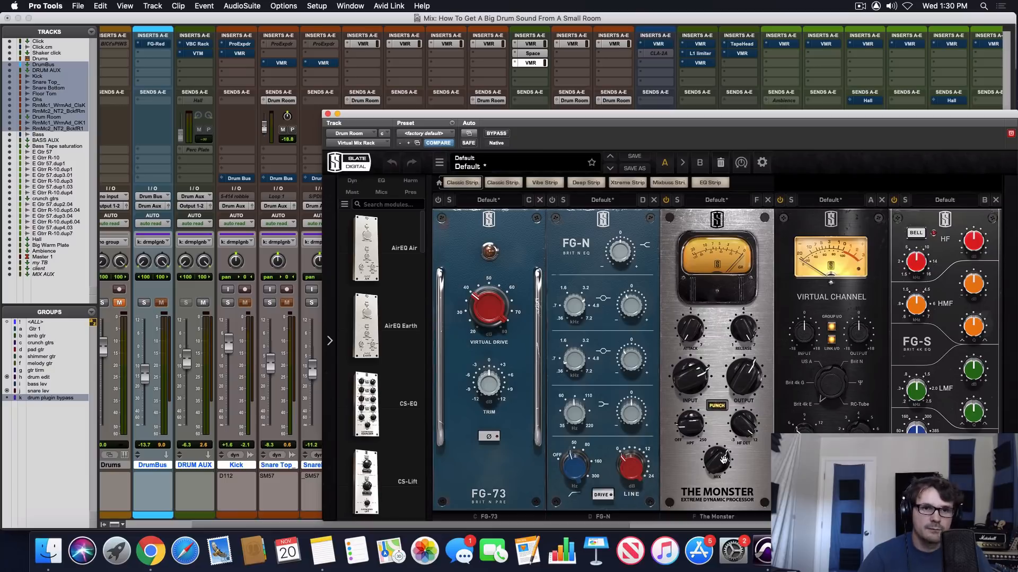
pyautogui.moveTo(691, 272)
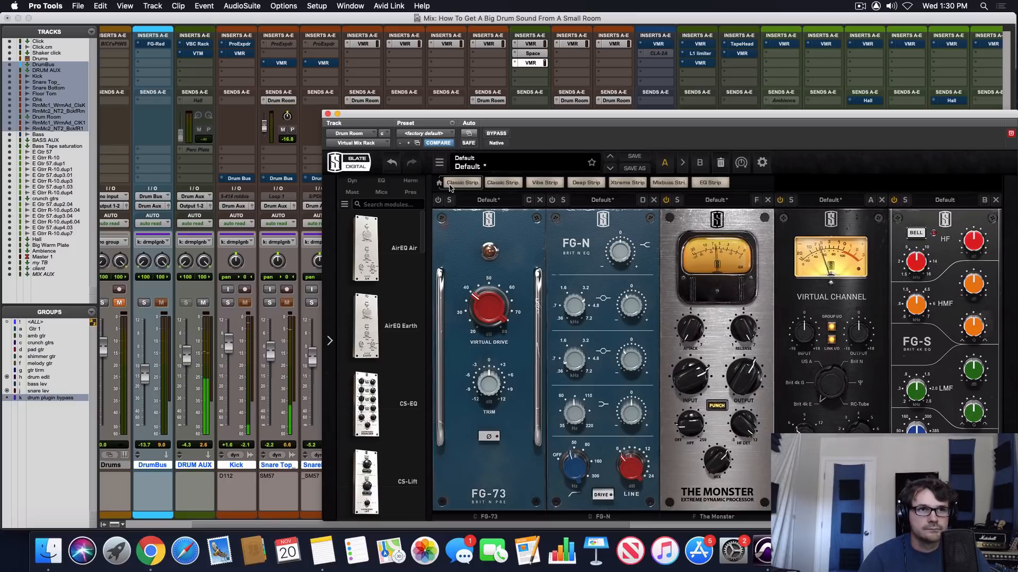
pyautogui.click(329, 115)
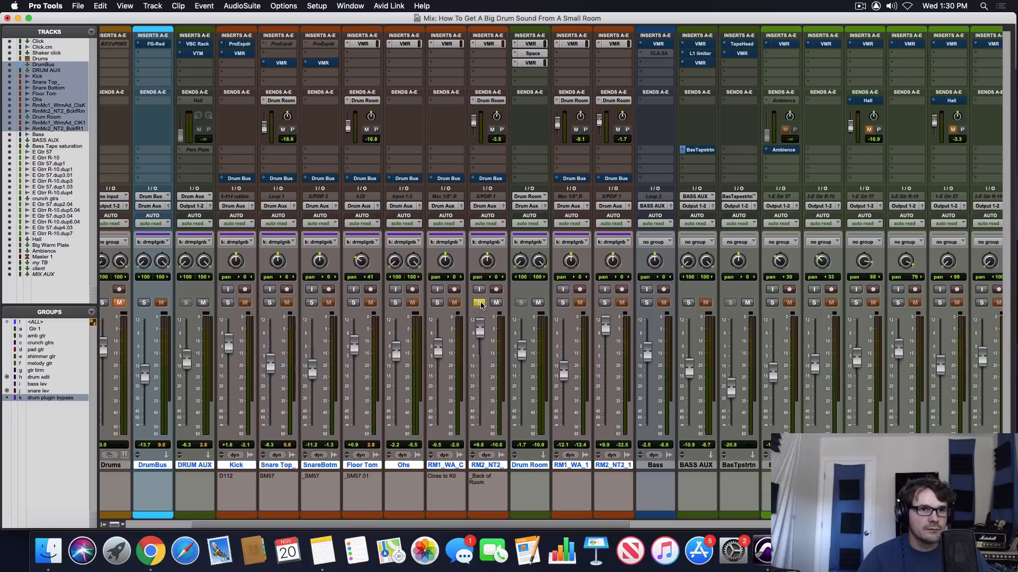
pyautogui.click(479, 303)
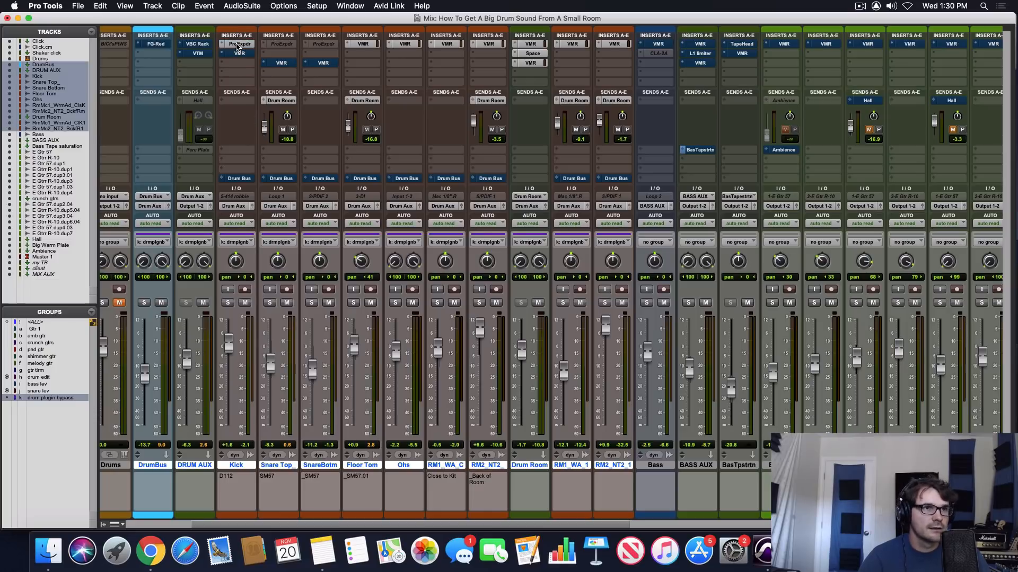
pyautogui.click(238, 43)
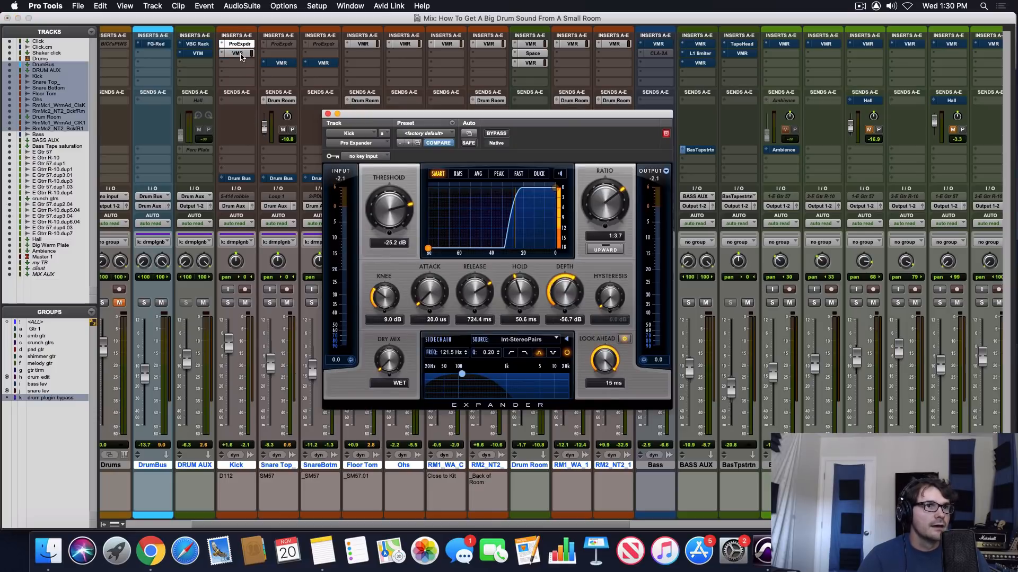
pyautogui.click(236, 53)
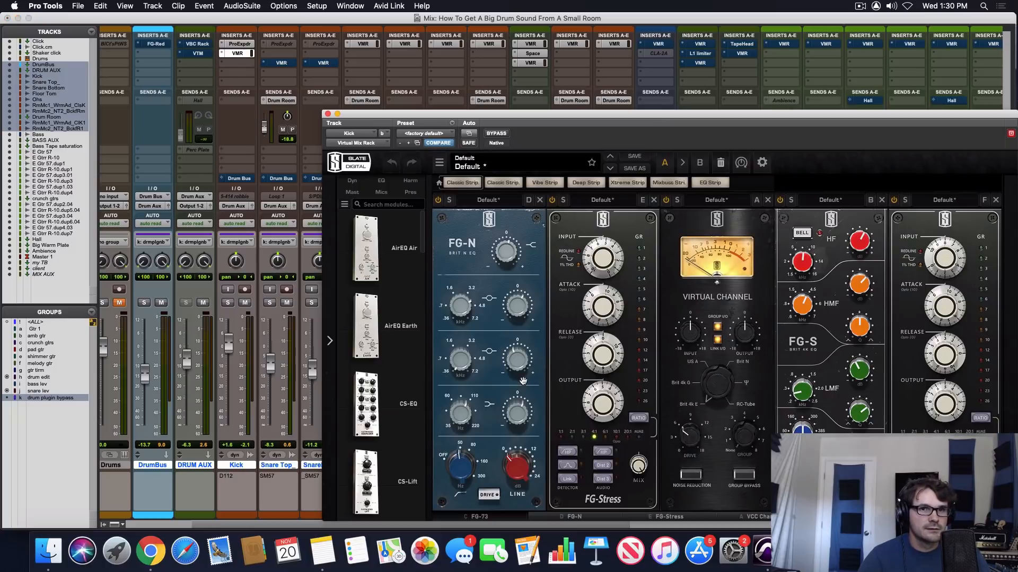
pyautogui.click(328, 114)
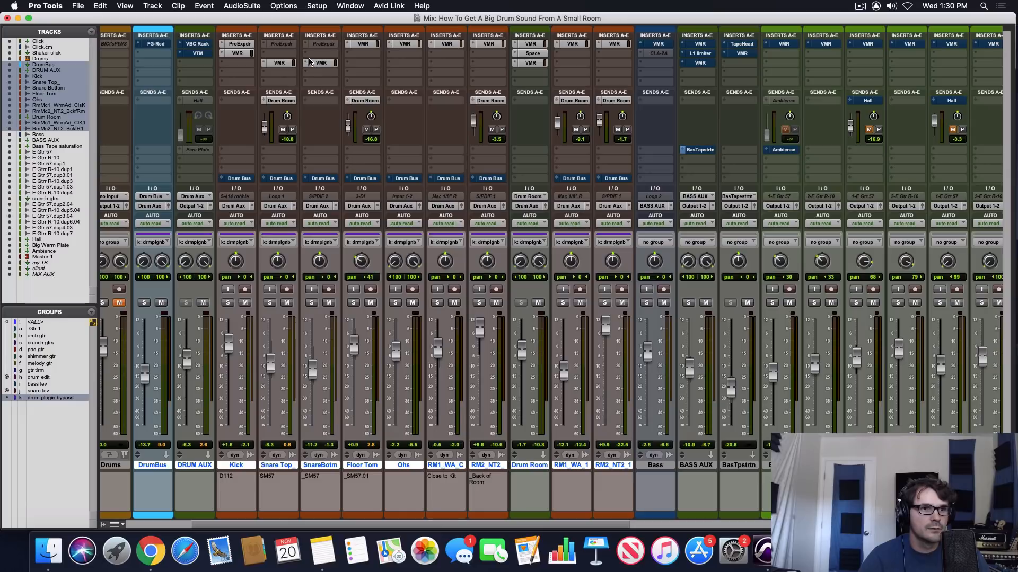
pyautogui.moveTo(404, 44)
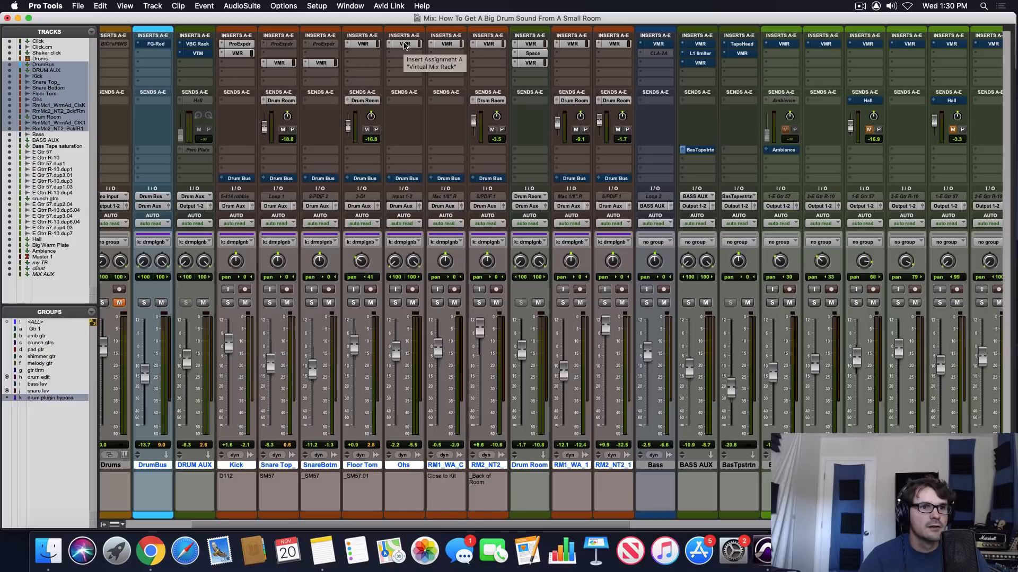
pyautogui.click(404, 44)
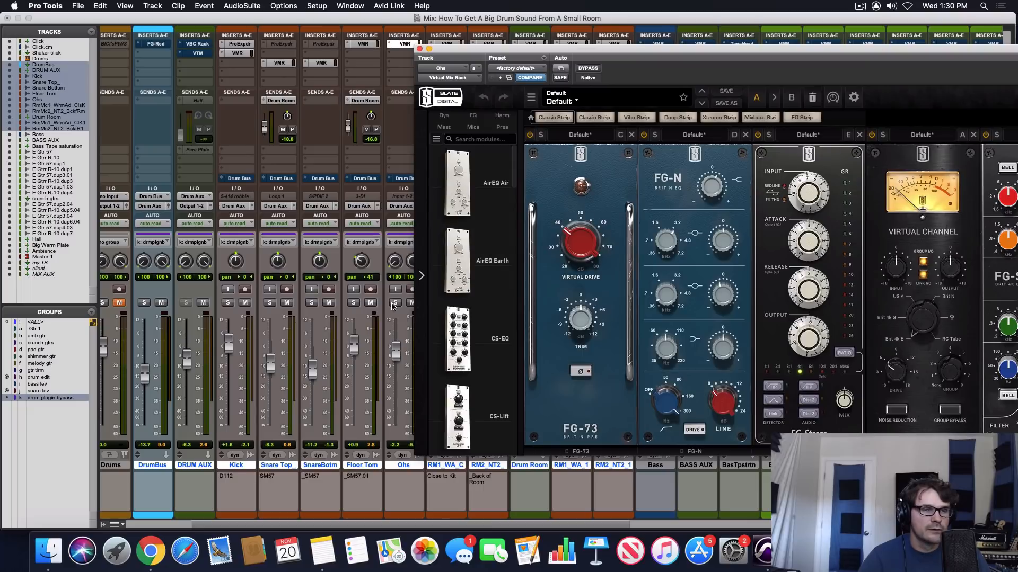
pyautogui.moveTo(394, 303)
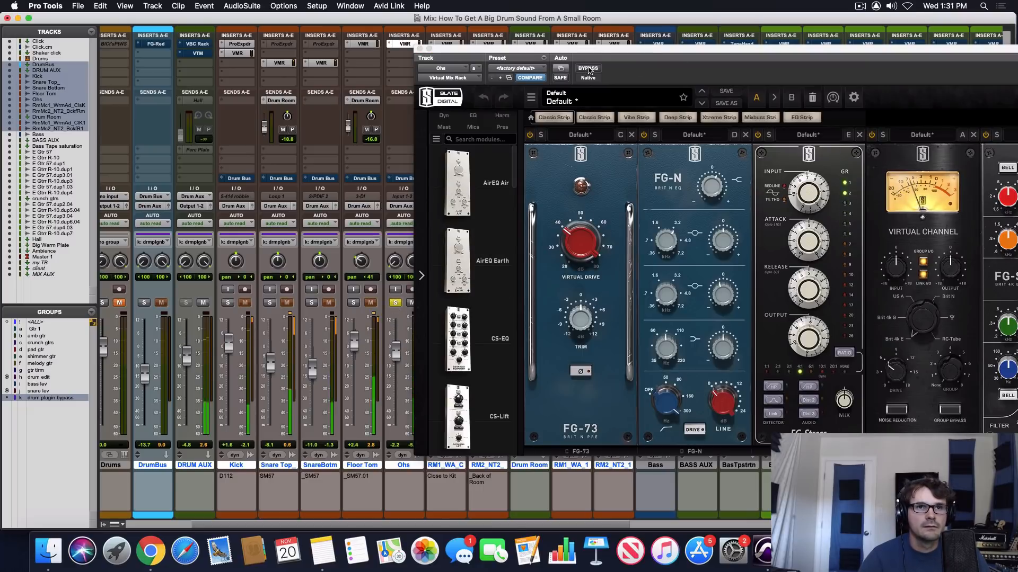
pyautogui.moveTo(588, 68)
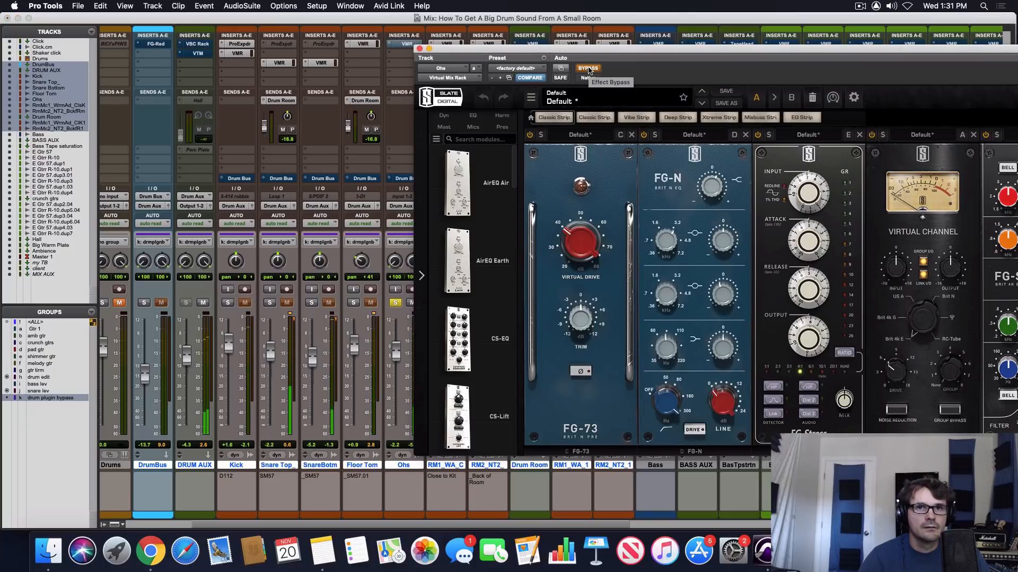
pyautogui.moveTo(588, 71)
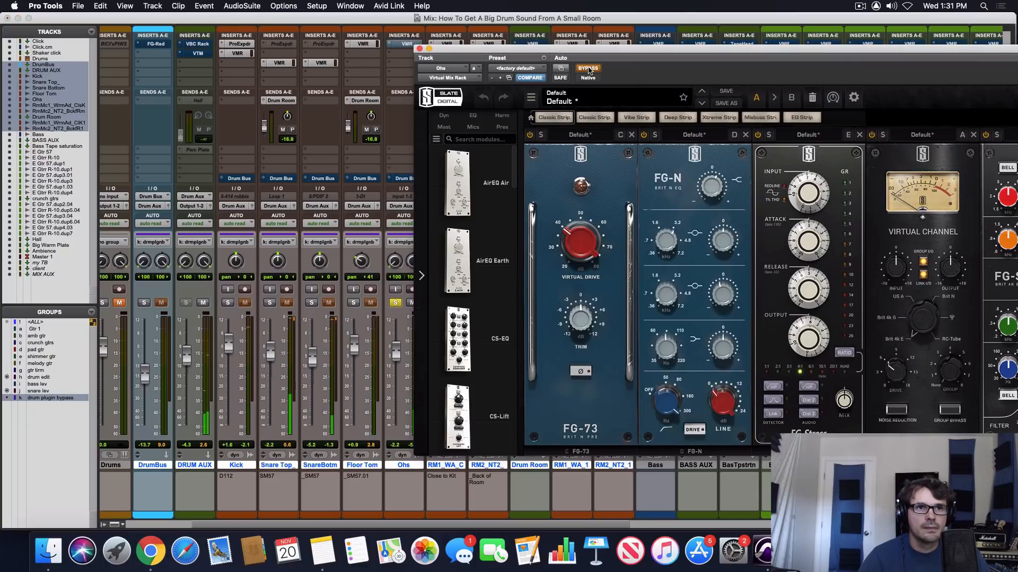
pyautogui.click(586, 69)
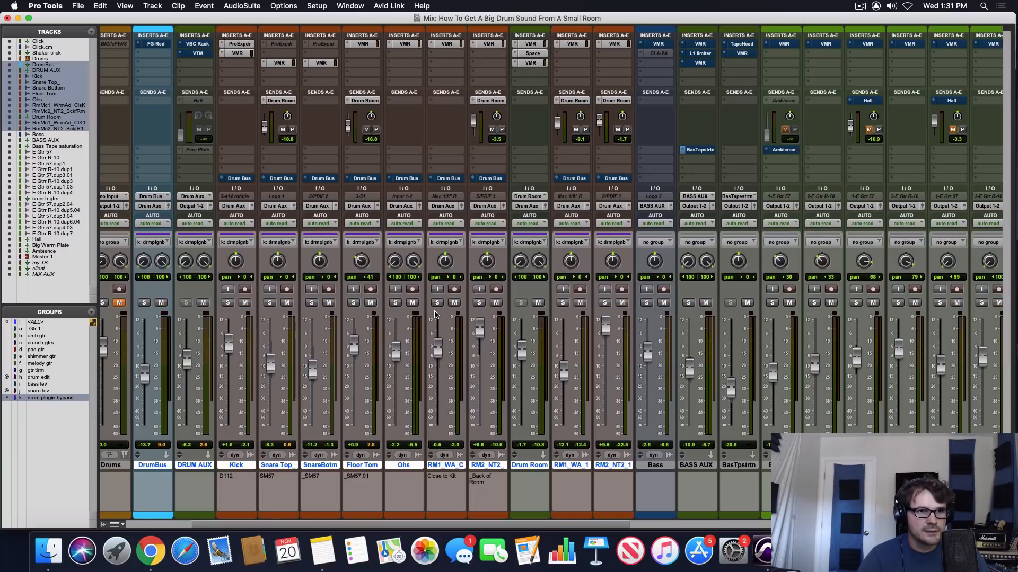
pyautogui.moveTo(437, 303)
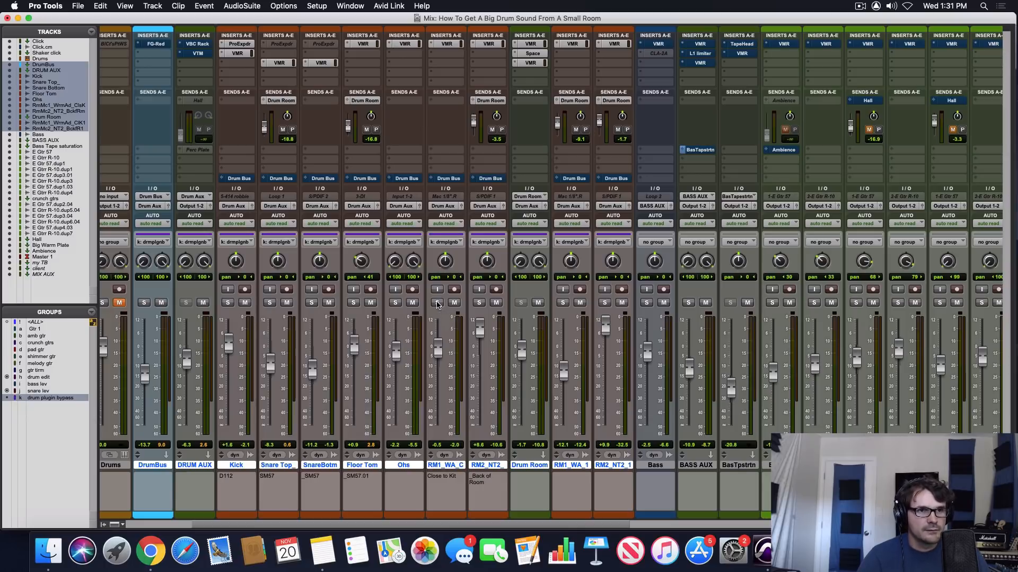
# Solo the drum tracks together with RM1_WA_C, RM2_NT2 and the Drum Room bus
pyautogui.click(451, 303)
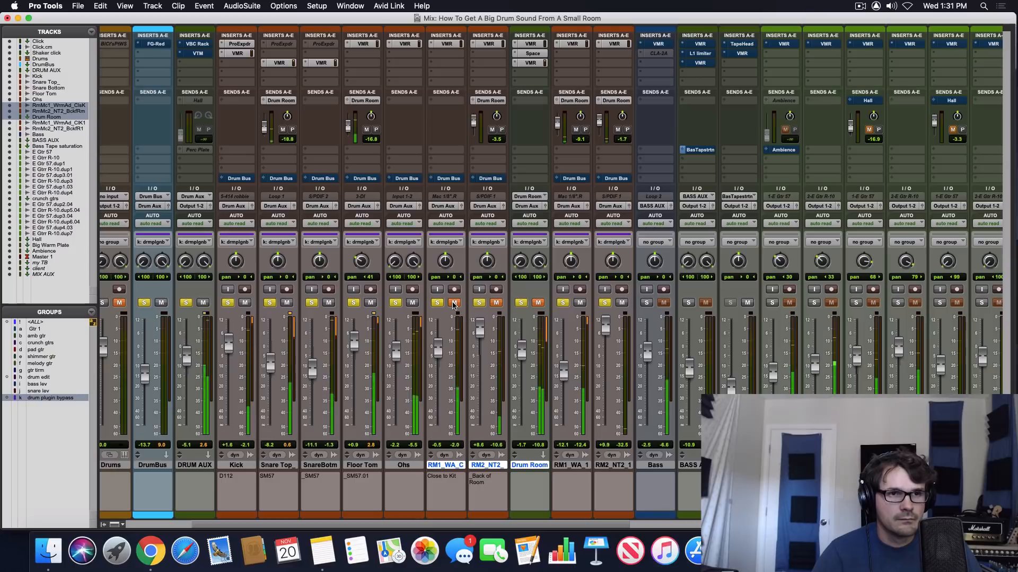